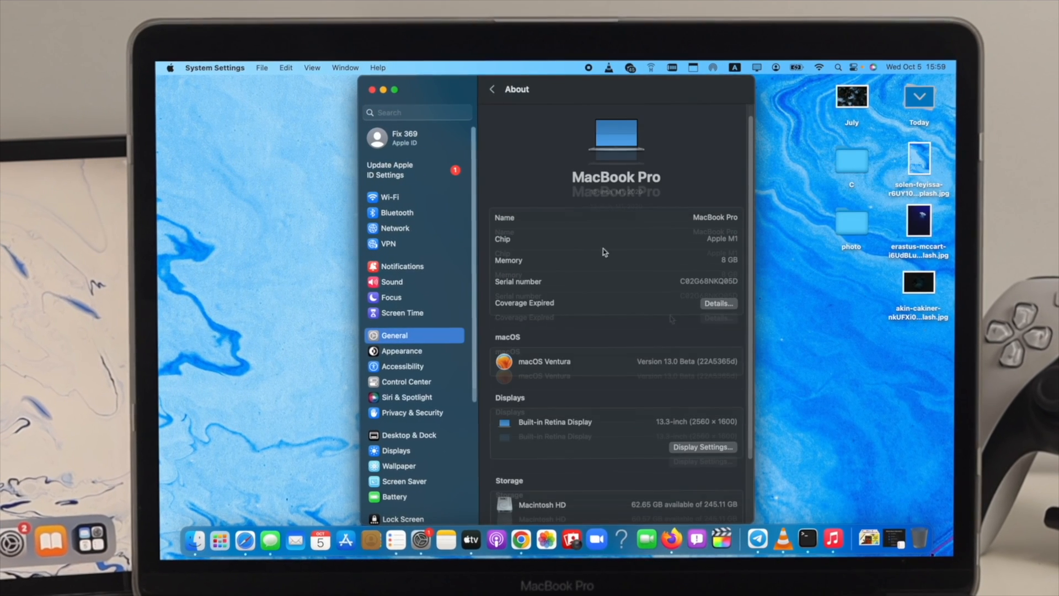
Go back from the About page to General, then close System Settings.
left_click(492, 88)
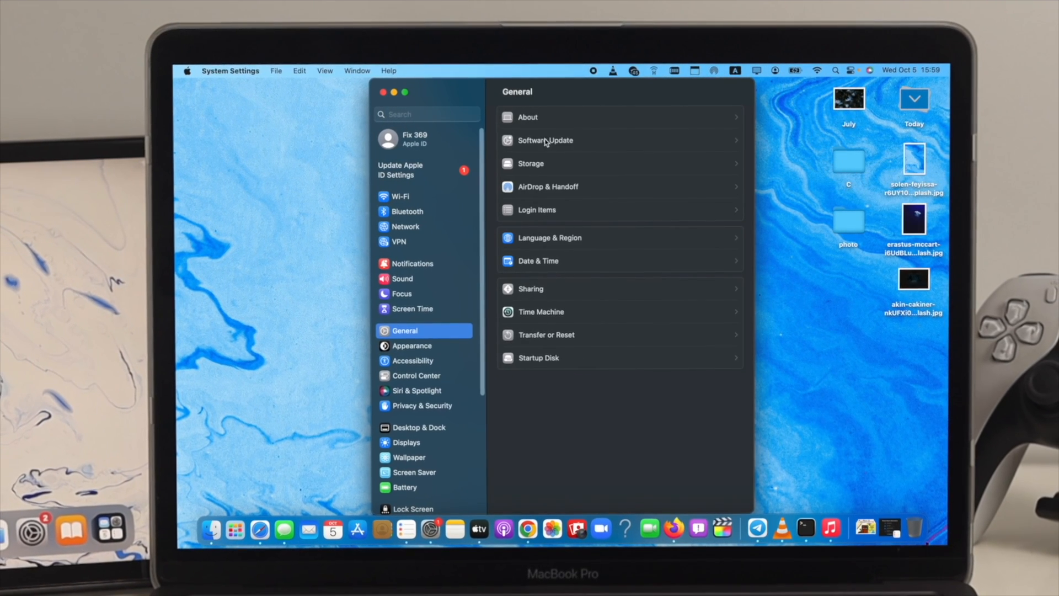
left_click(543, 140)
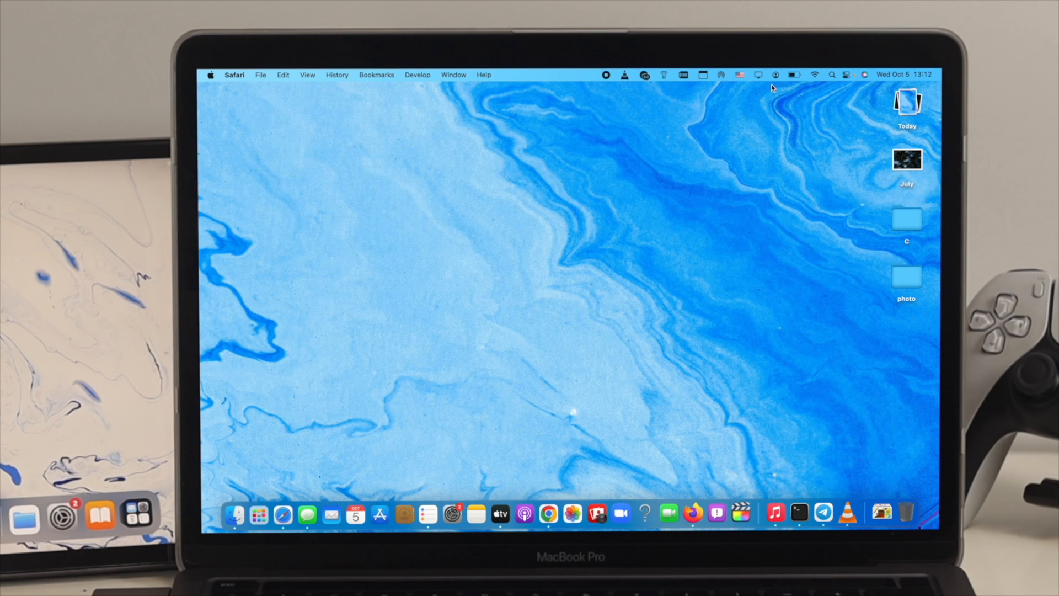
left_click(794, 74)
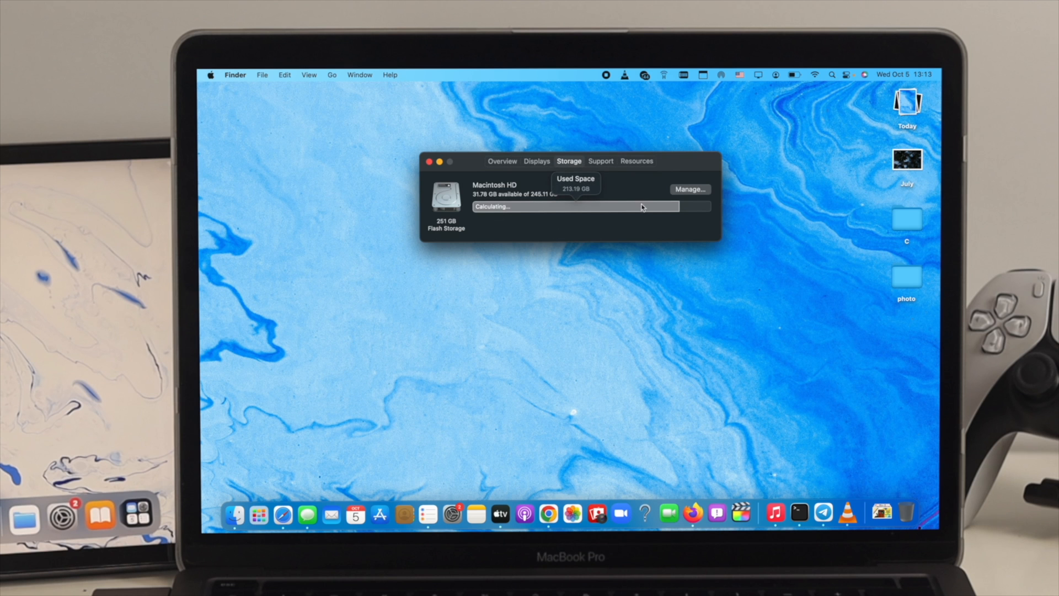
left_click(428, 161)
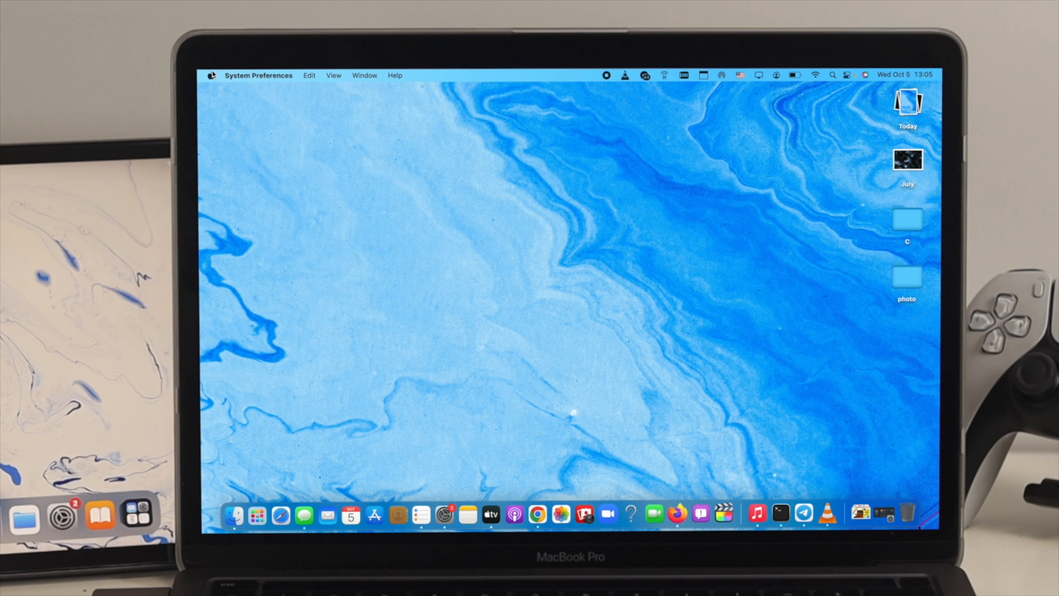
Bring up Software Update from About This Mac to list available updates including Monterey 12.6.1.
left_click(210, 75)
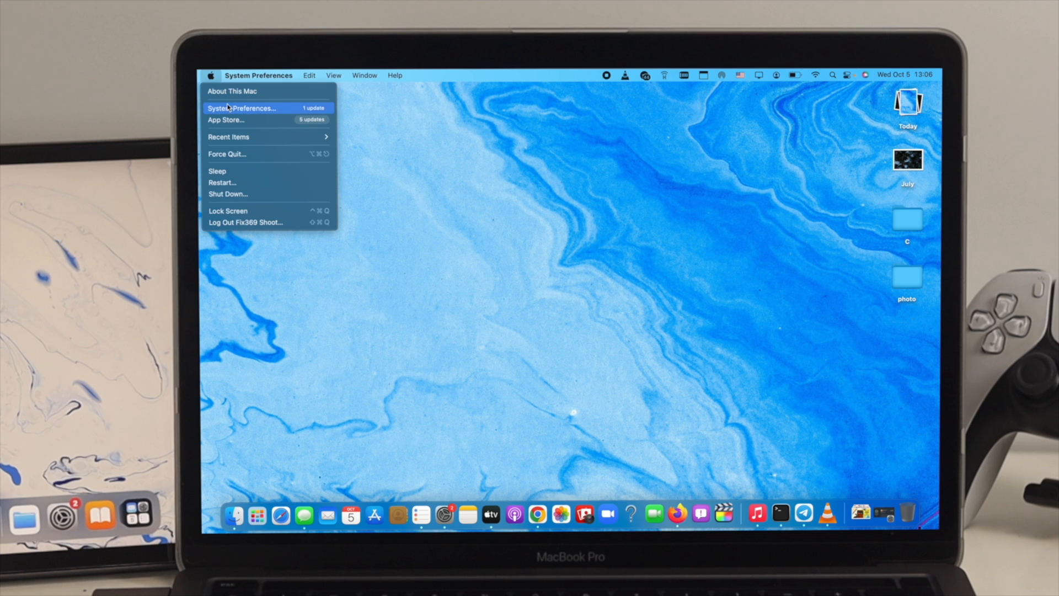
left_click(233, 90)
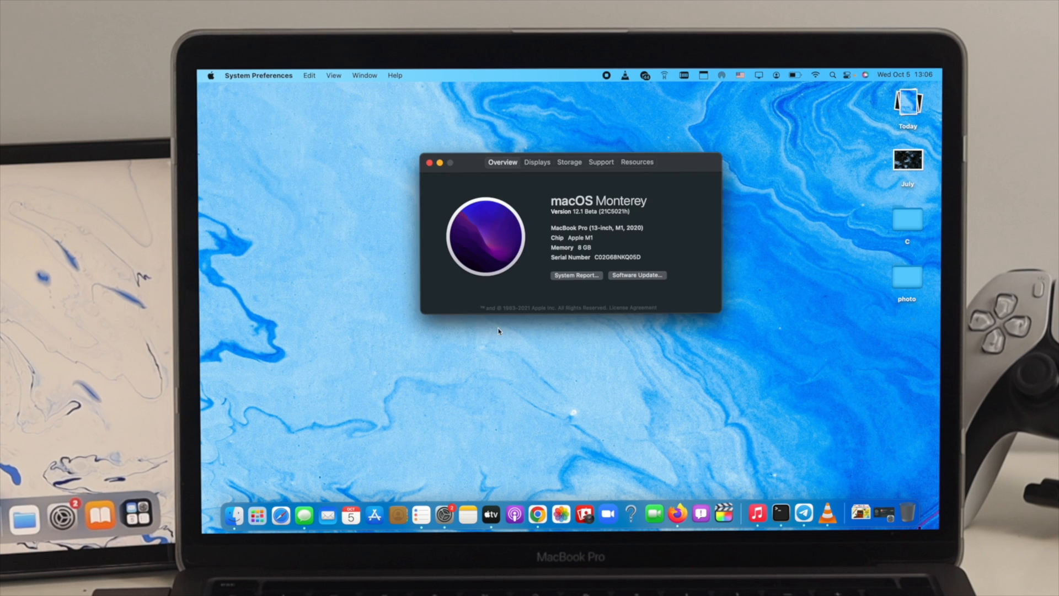
left_click(635, 275)
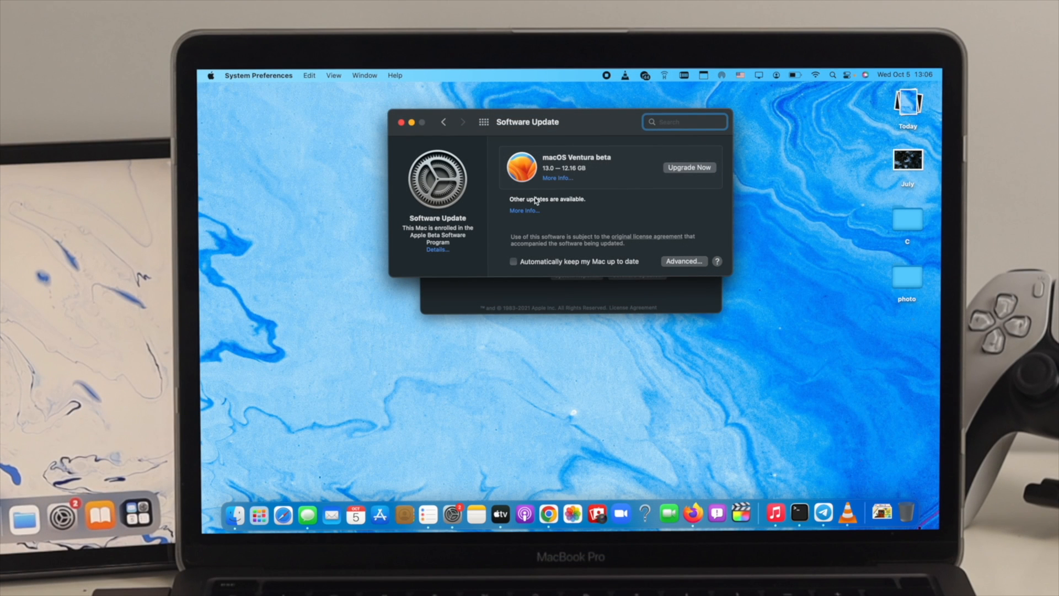
mouse_move(576, 183)
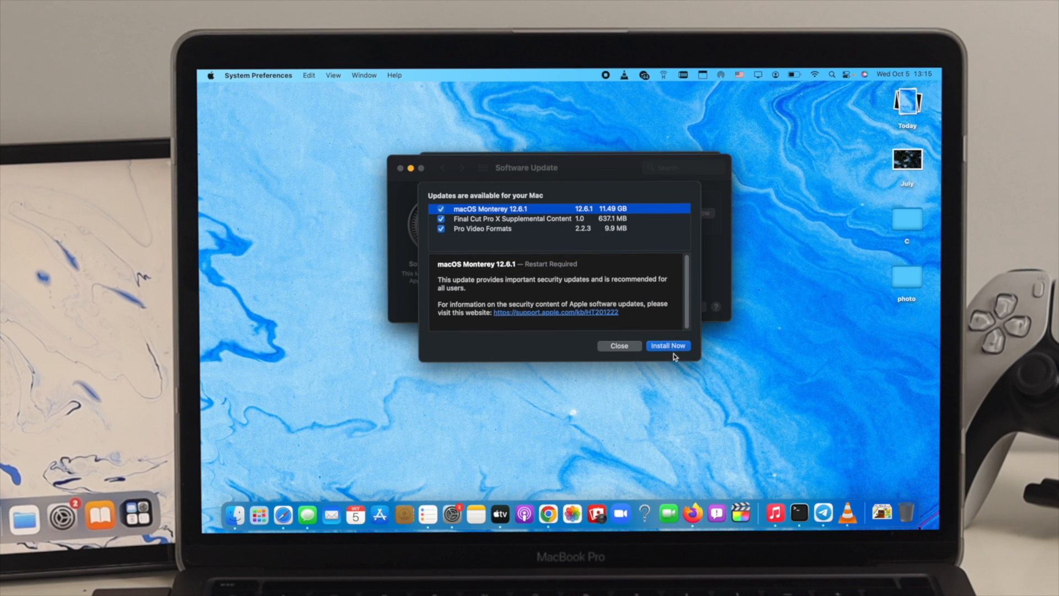
Start installing the Monterey 12.6.1 update and two others, agreeing to the license.
left_click(667, 345)
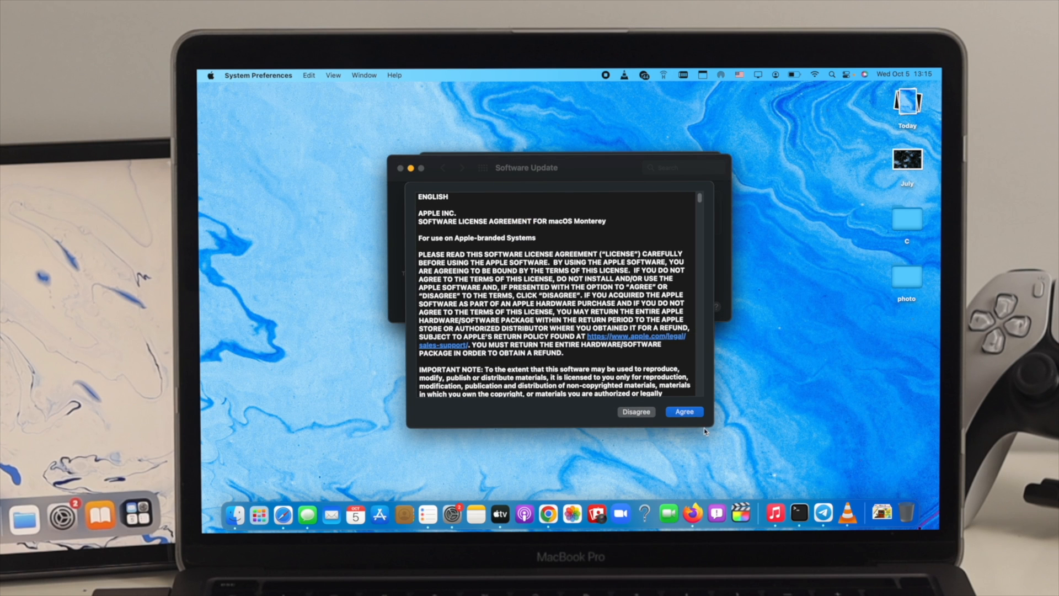
left_click(682, 412)
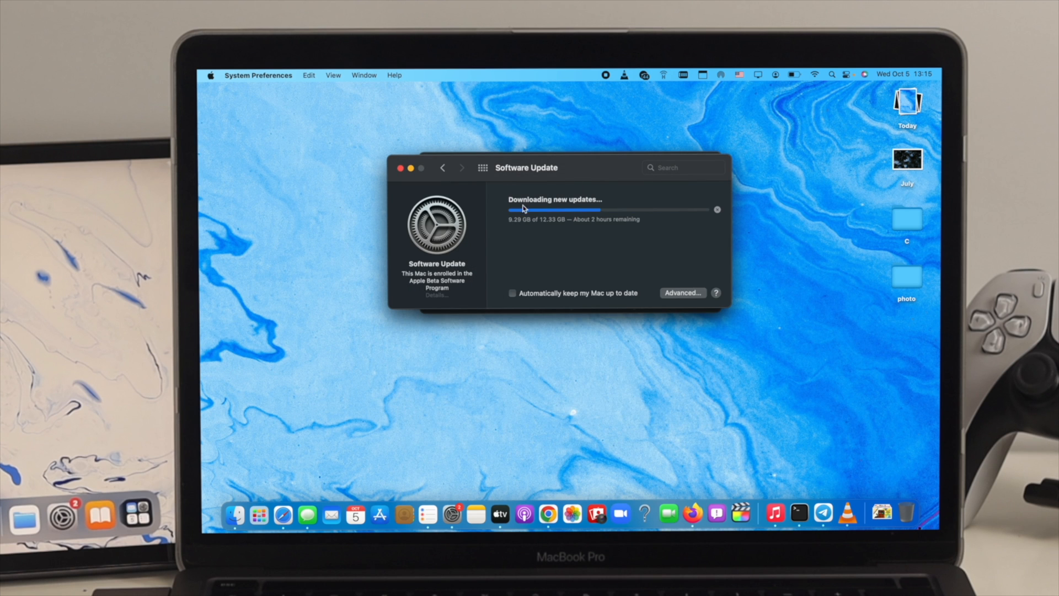
mouse_move(621, 254)
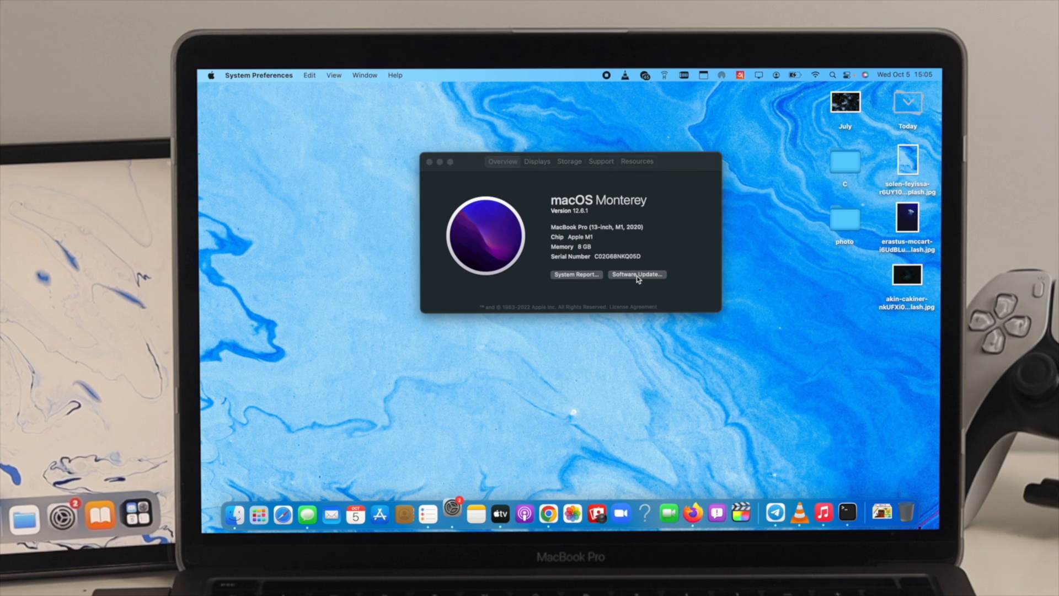
Start the macOS Ventura 13 Beta 8 upgrade and accept the pre-release license.
left_click(635, 275)
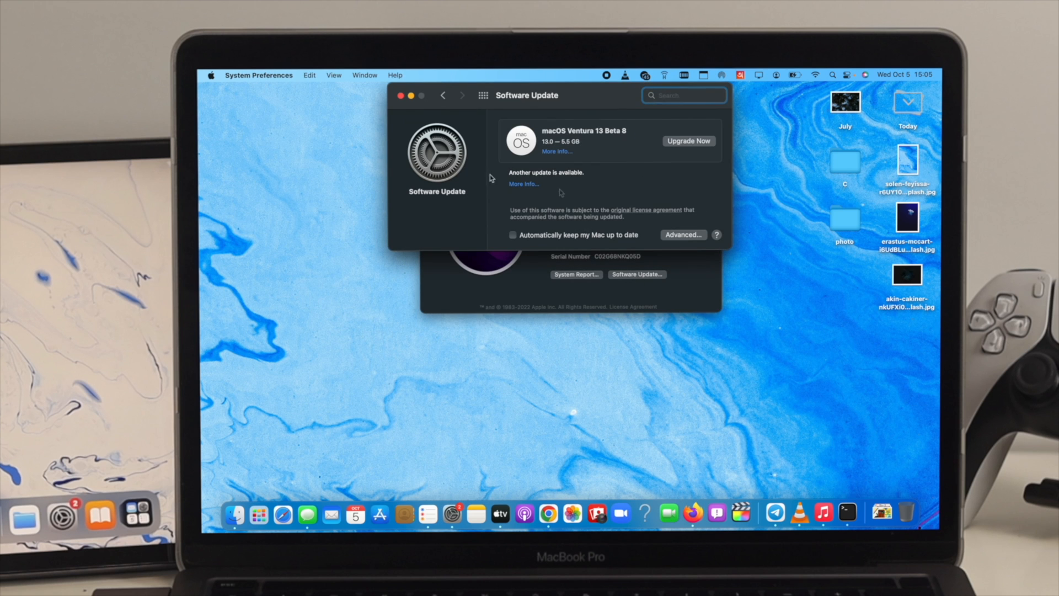
left_click(688, 140)
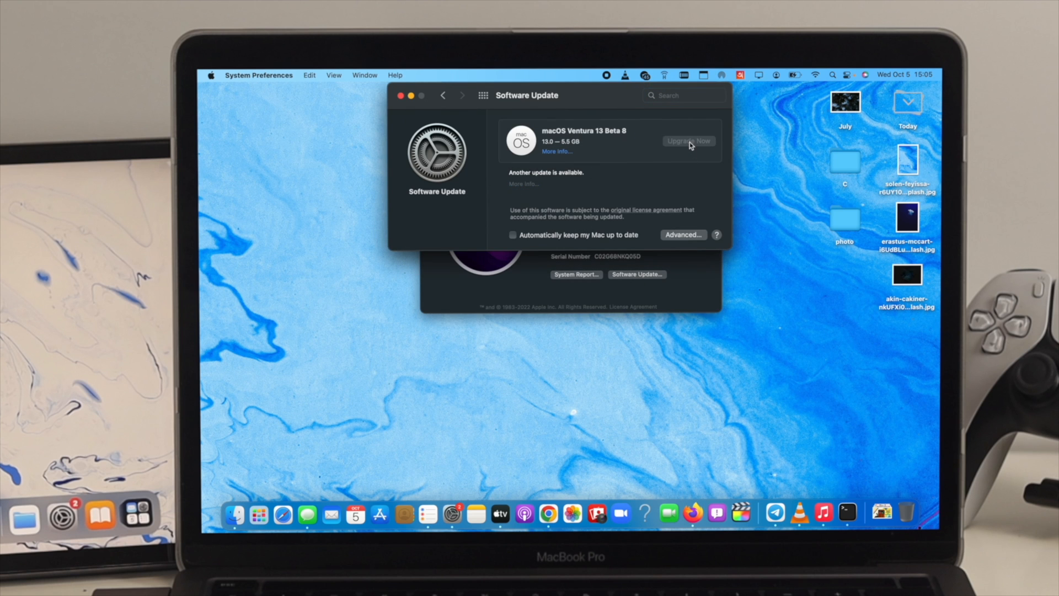
left_click(687, 140)
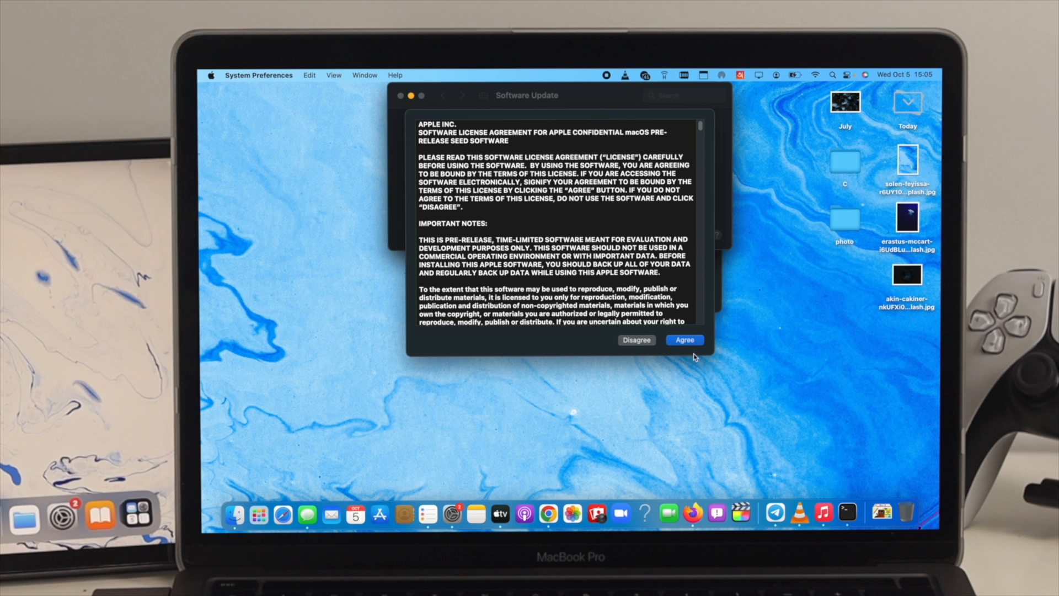
left_click(684, 340)
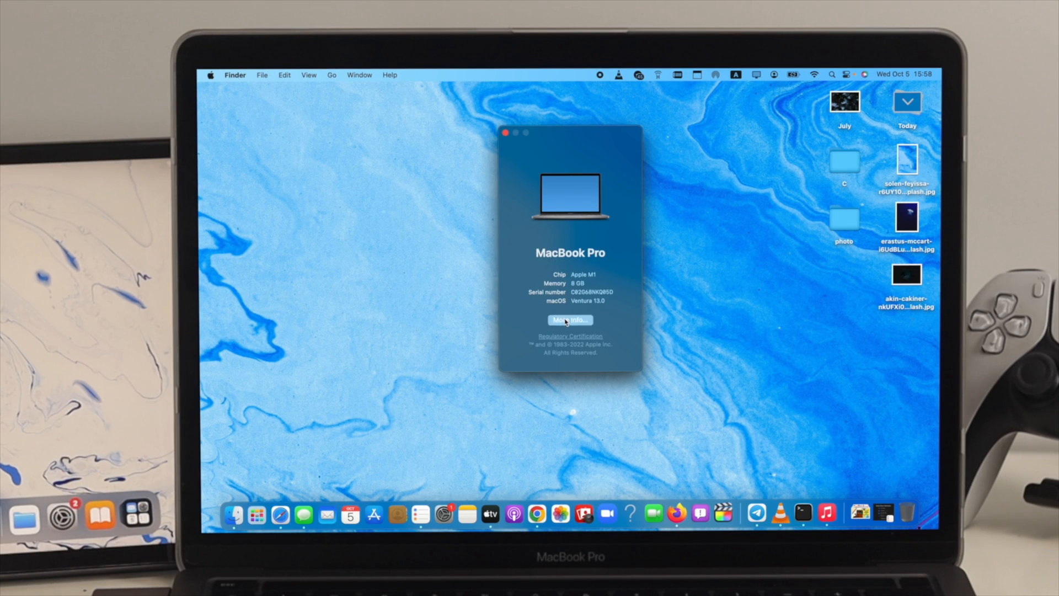
From More Info, reach Privacy & Security and scroll to its Security options (FileVault, Lockdown Mode).
left_click(569, 320)
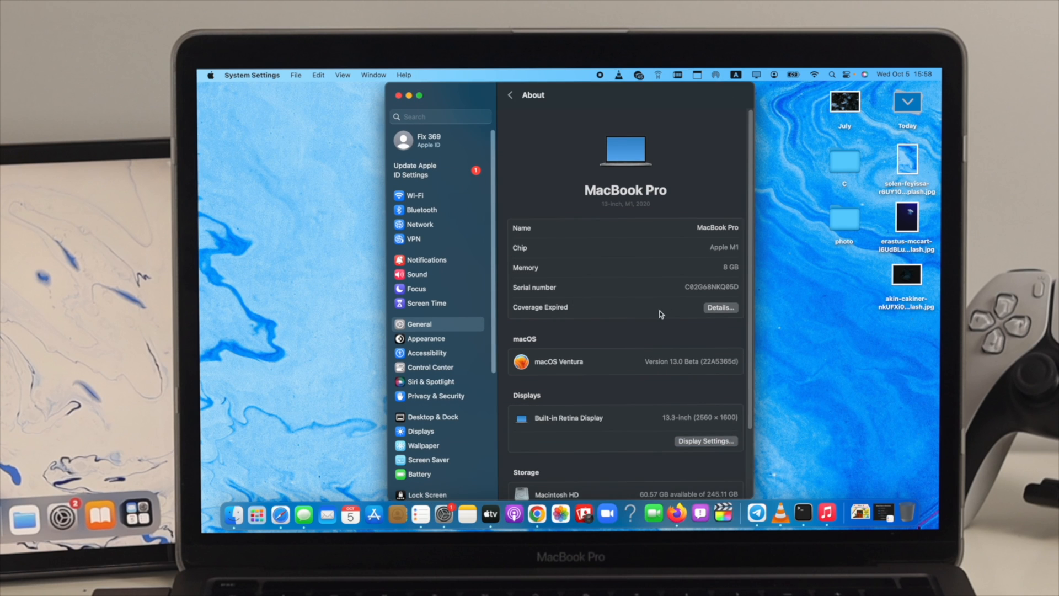
scroll("down", 3)
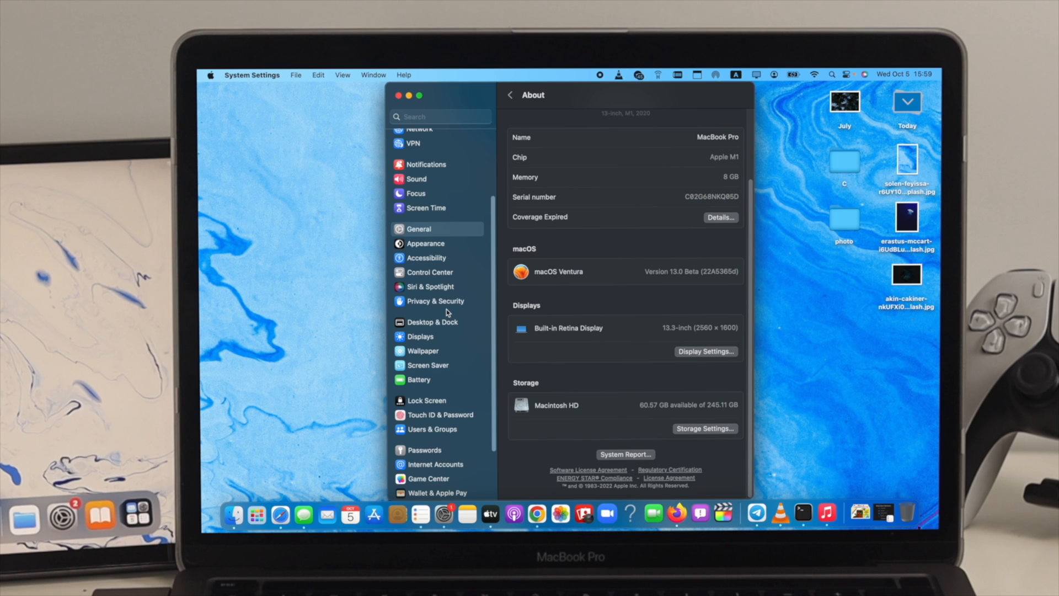
left_click(434, 299)
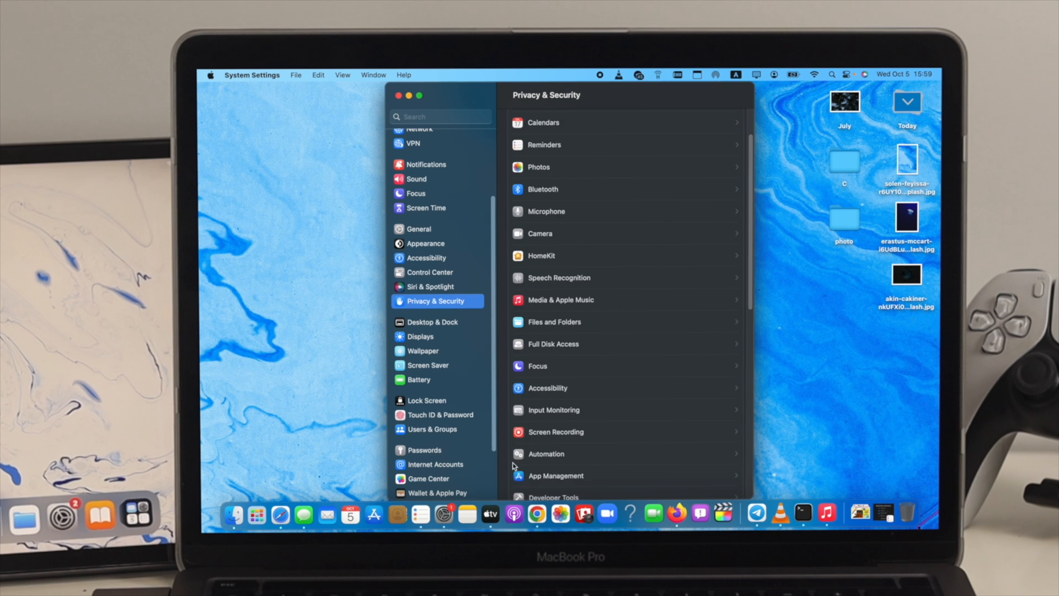
scroll("down", 3)
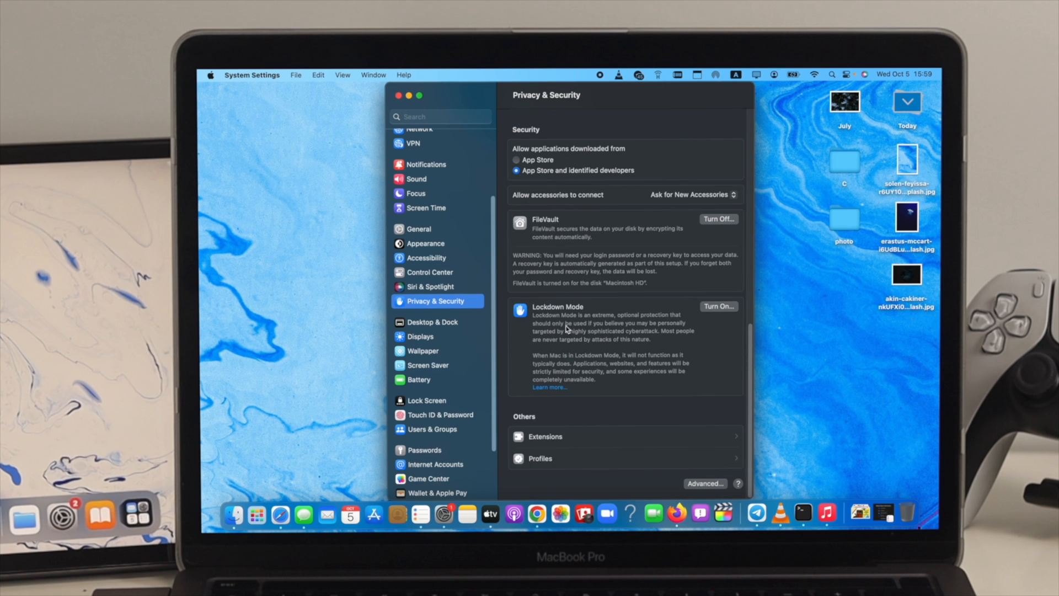